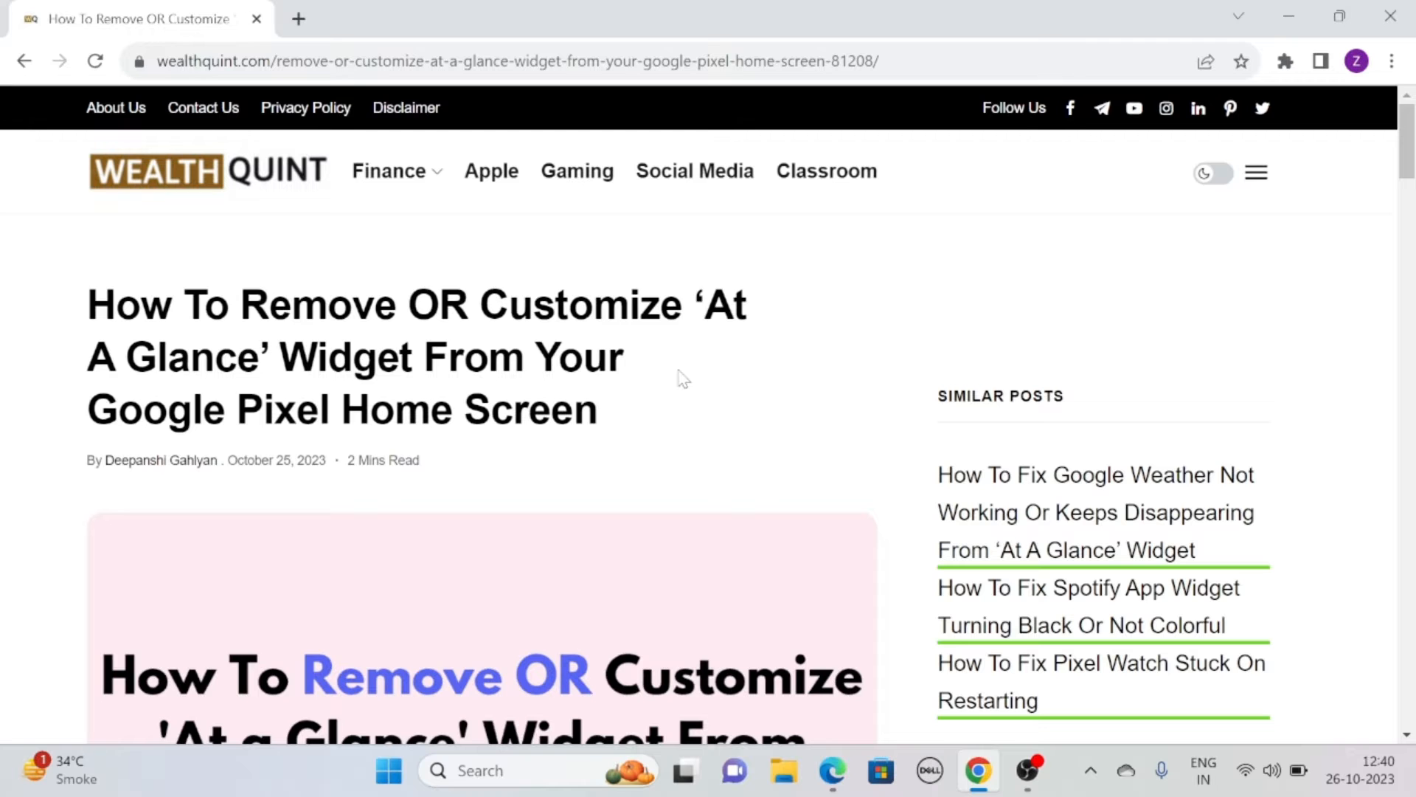
Step: Scroll past the header image to the introductory paragraphs and first heading
scroll("down", 3)
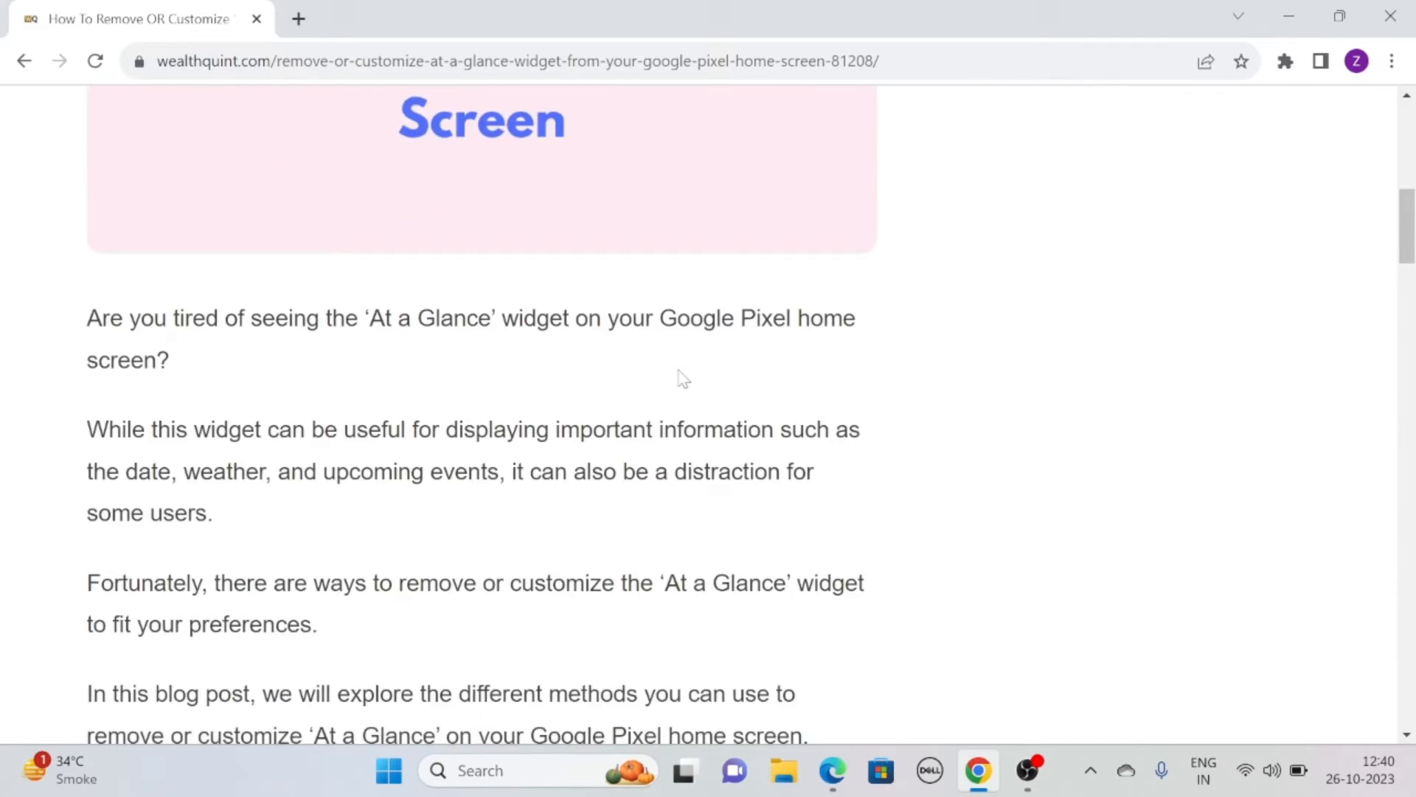
scroll("down", 3)
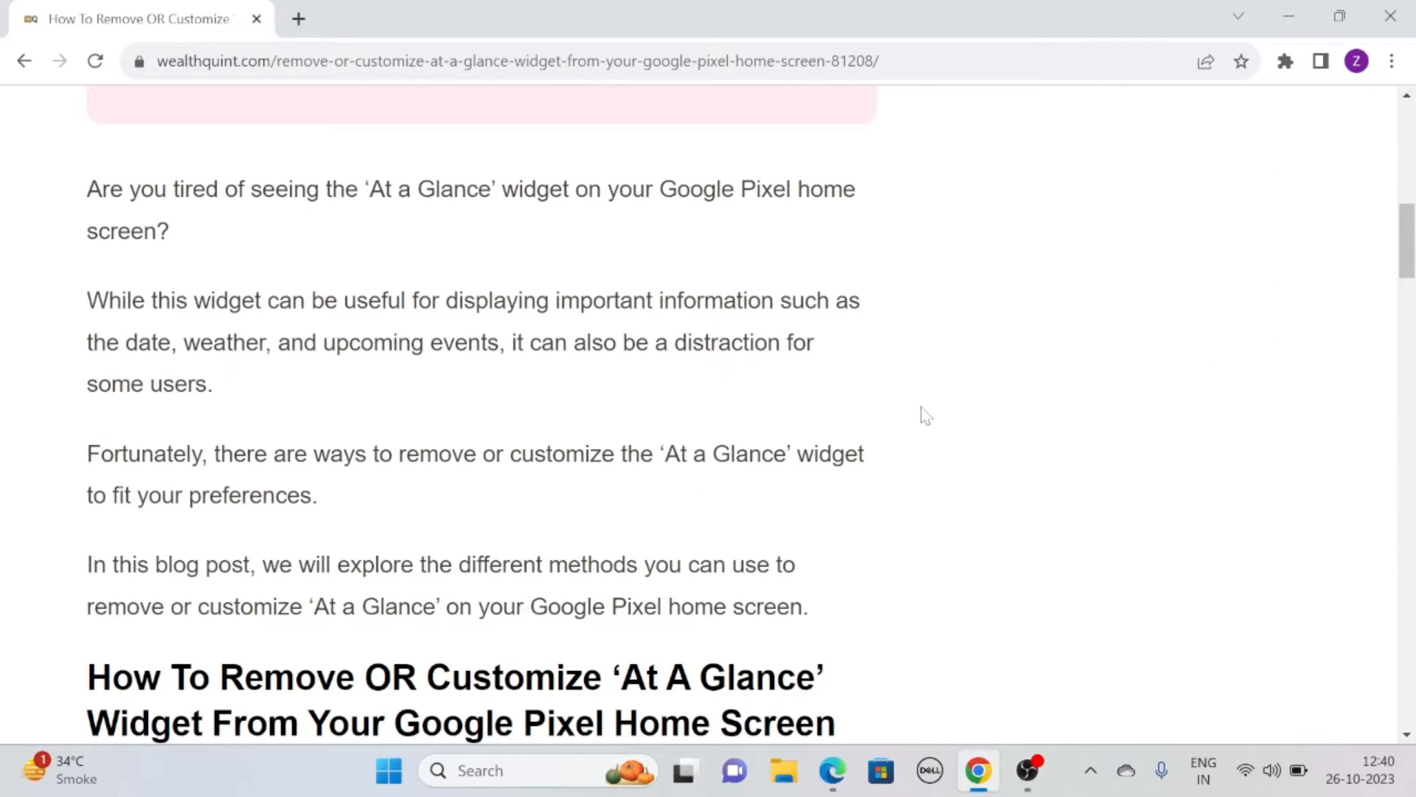
mouse_move(957, 329)
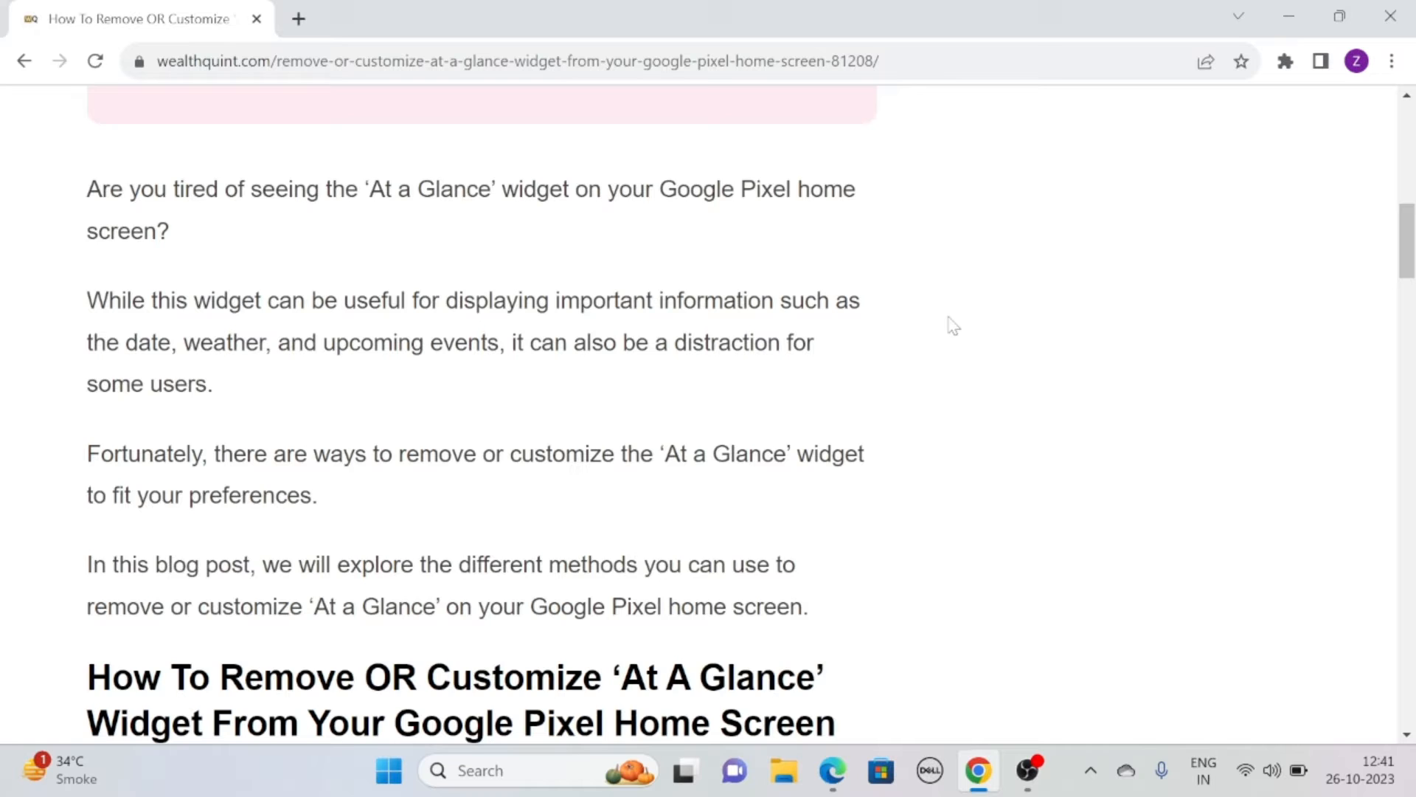
Step: Scroll through the five numbered steps of '1. Disabling The Widget'
scroll("down", 3)
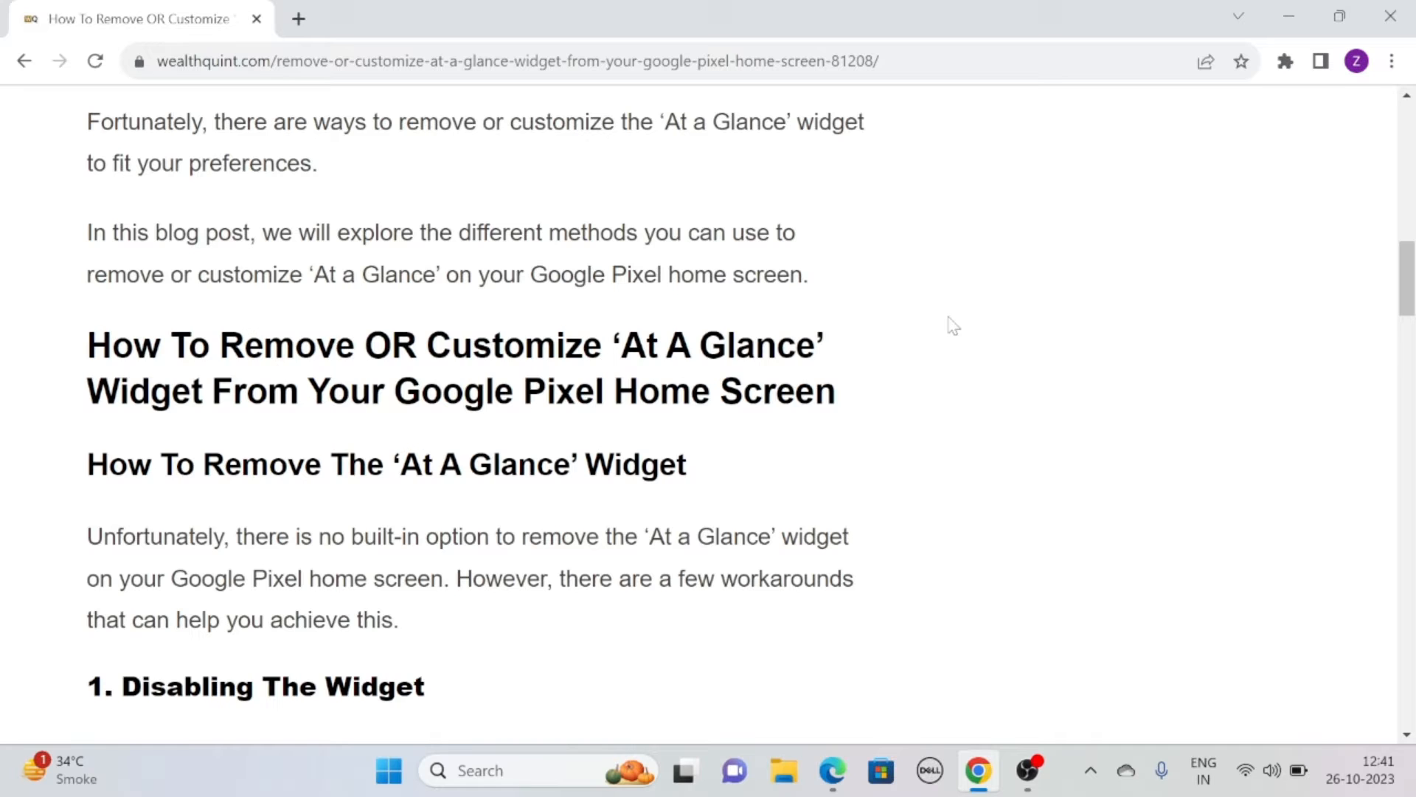
scroll("down", 3)
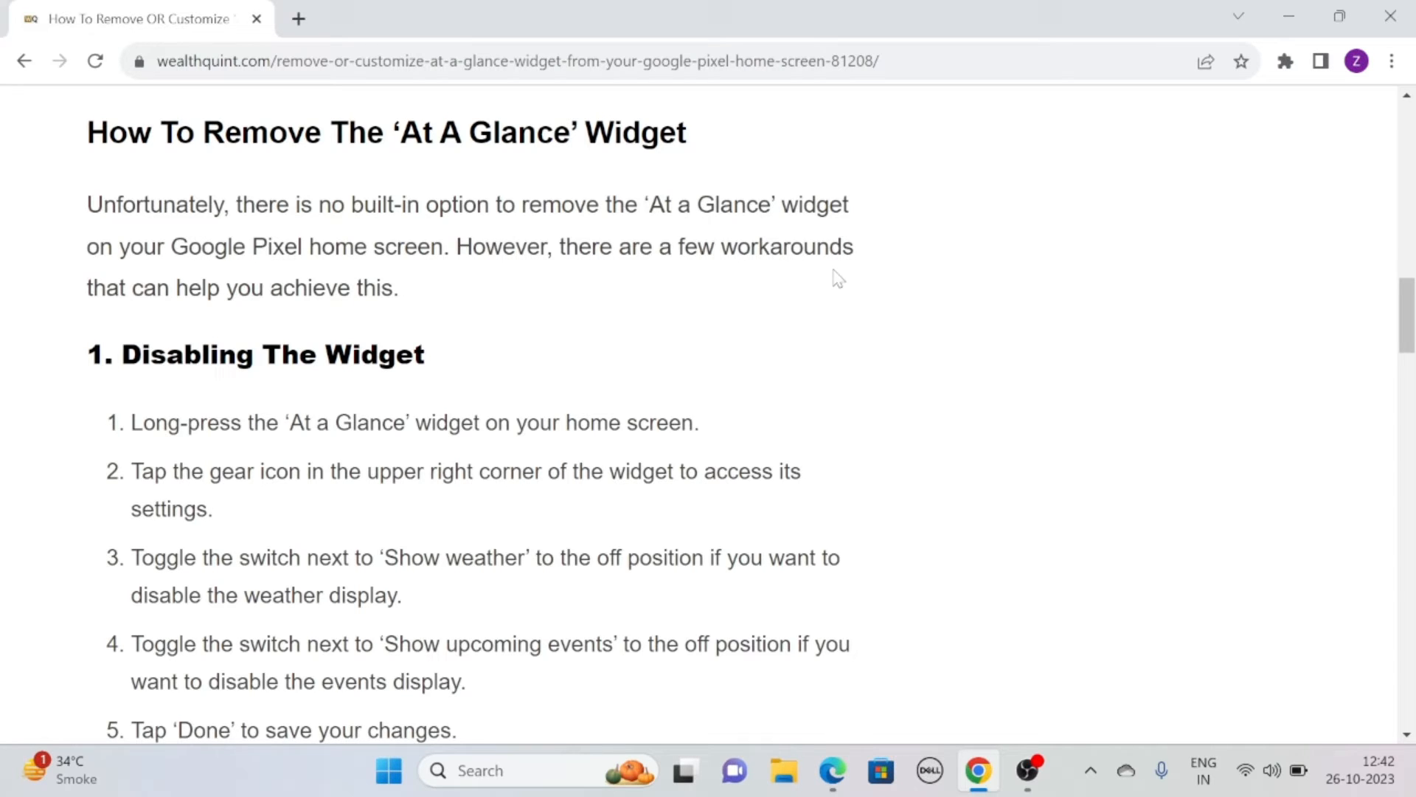
scroll("down", 3)
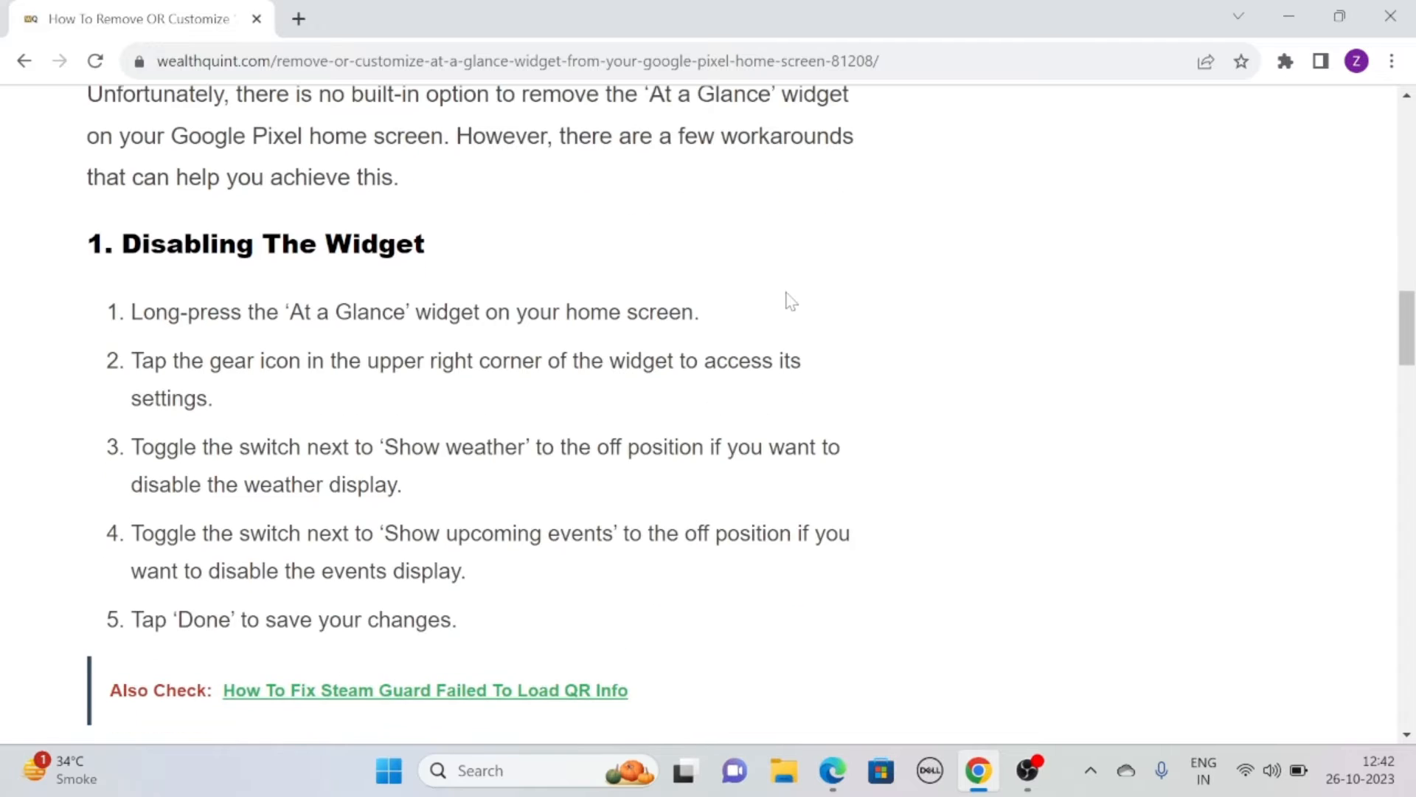
scroll("down", 3)
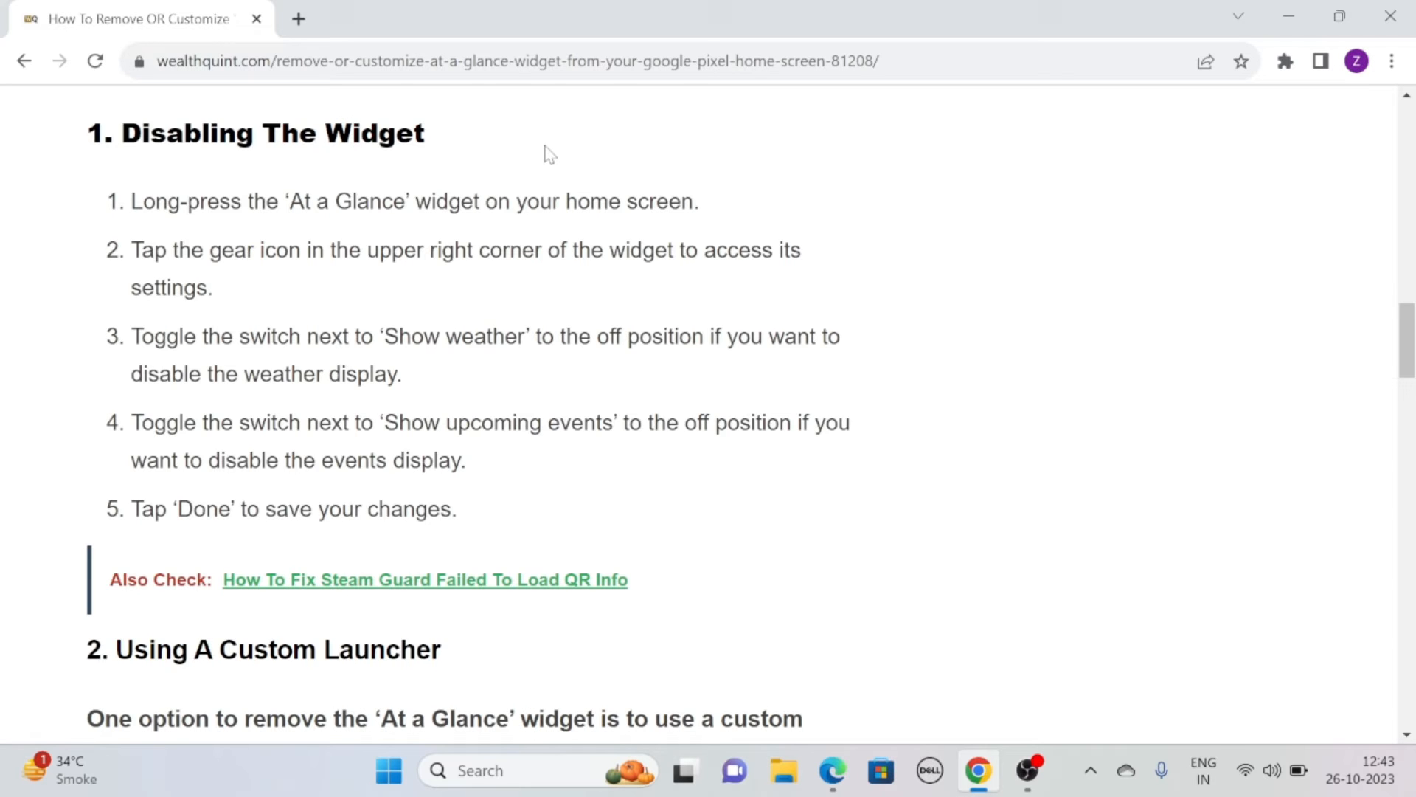
Step: Highlight the 'Using A Custom Launcher' heading, then clear the selection
scroll("down", 3)
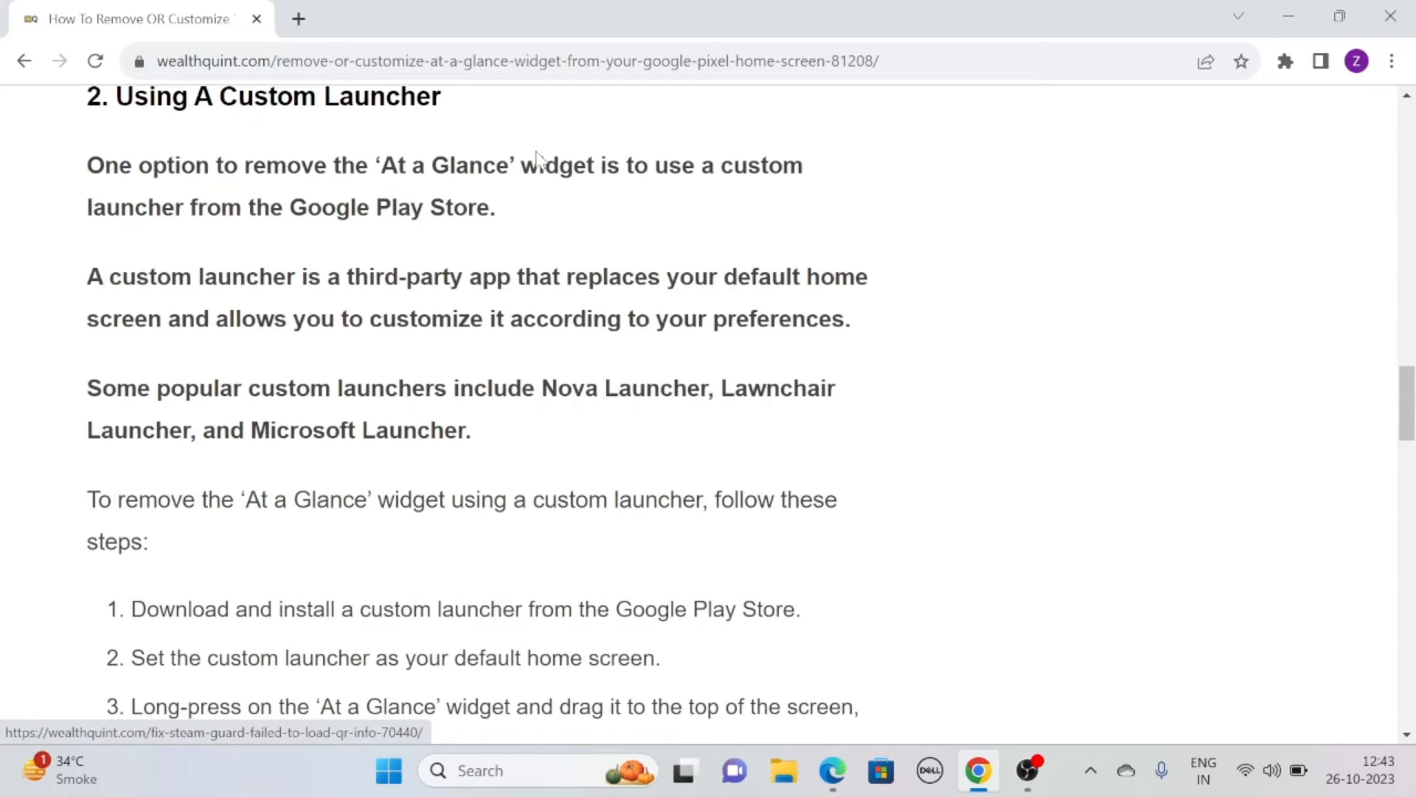
scroll("up", 3)
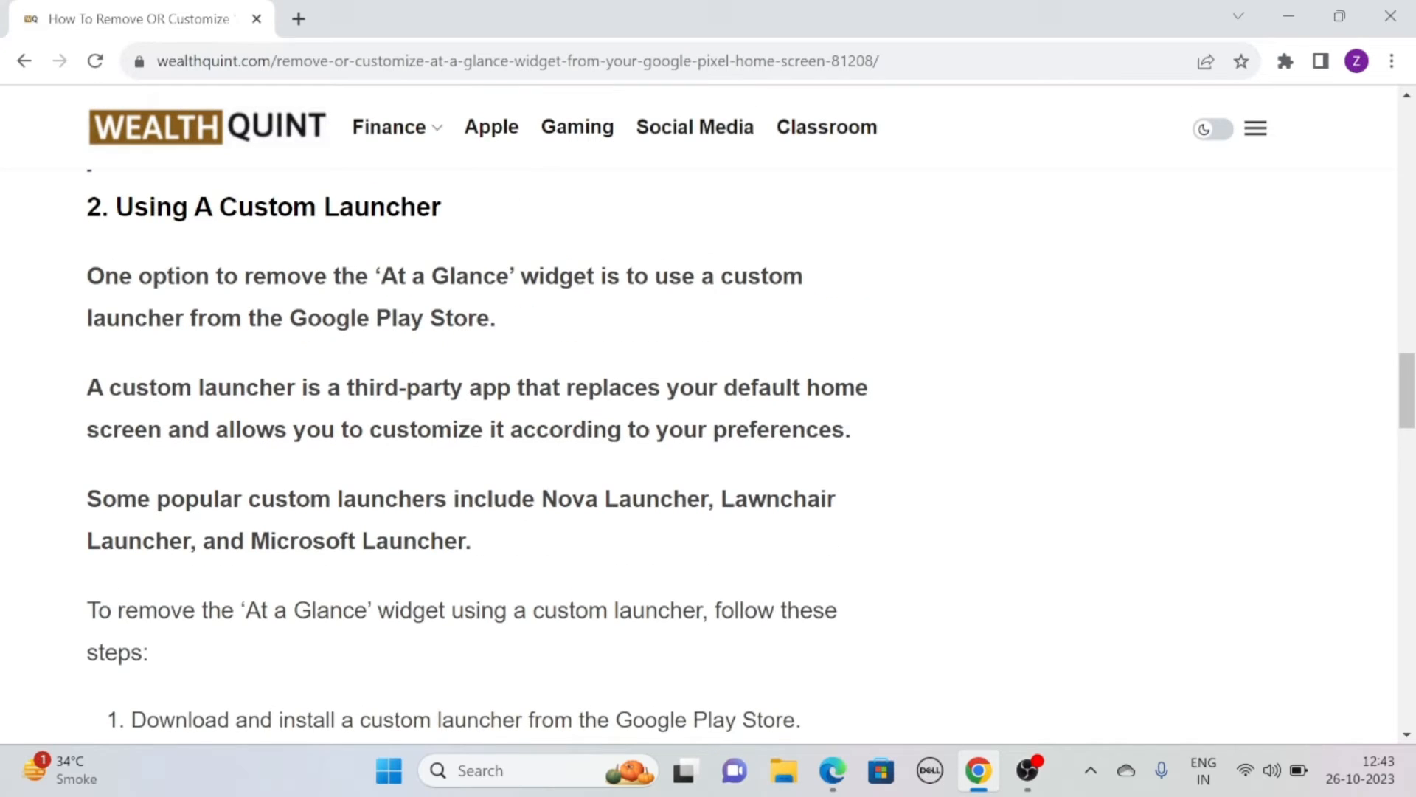
double_click(274, 207)
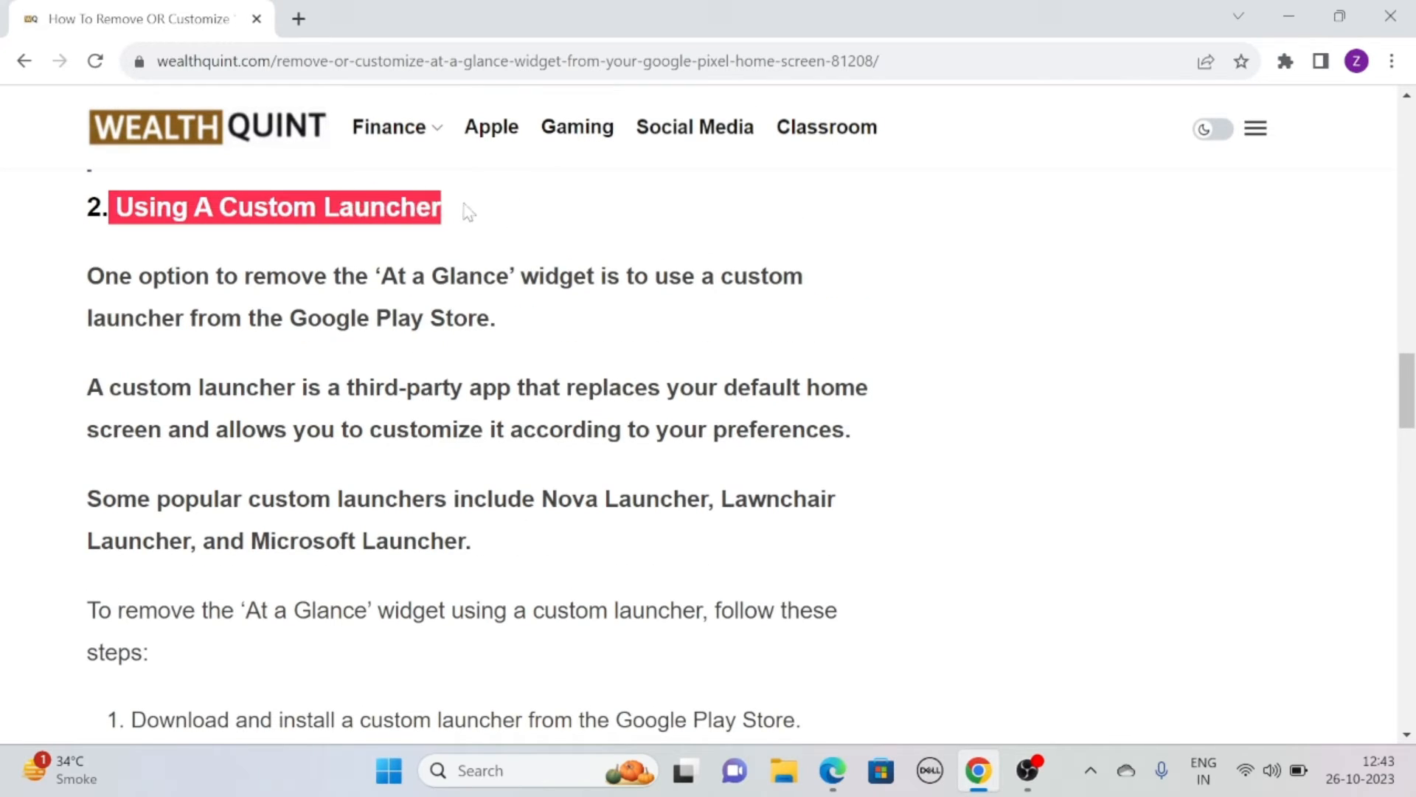
left_click(533, 211)
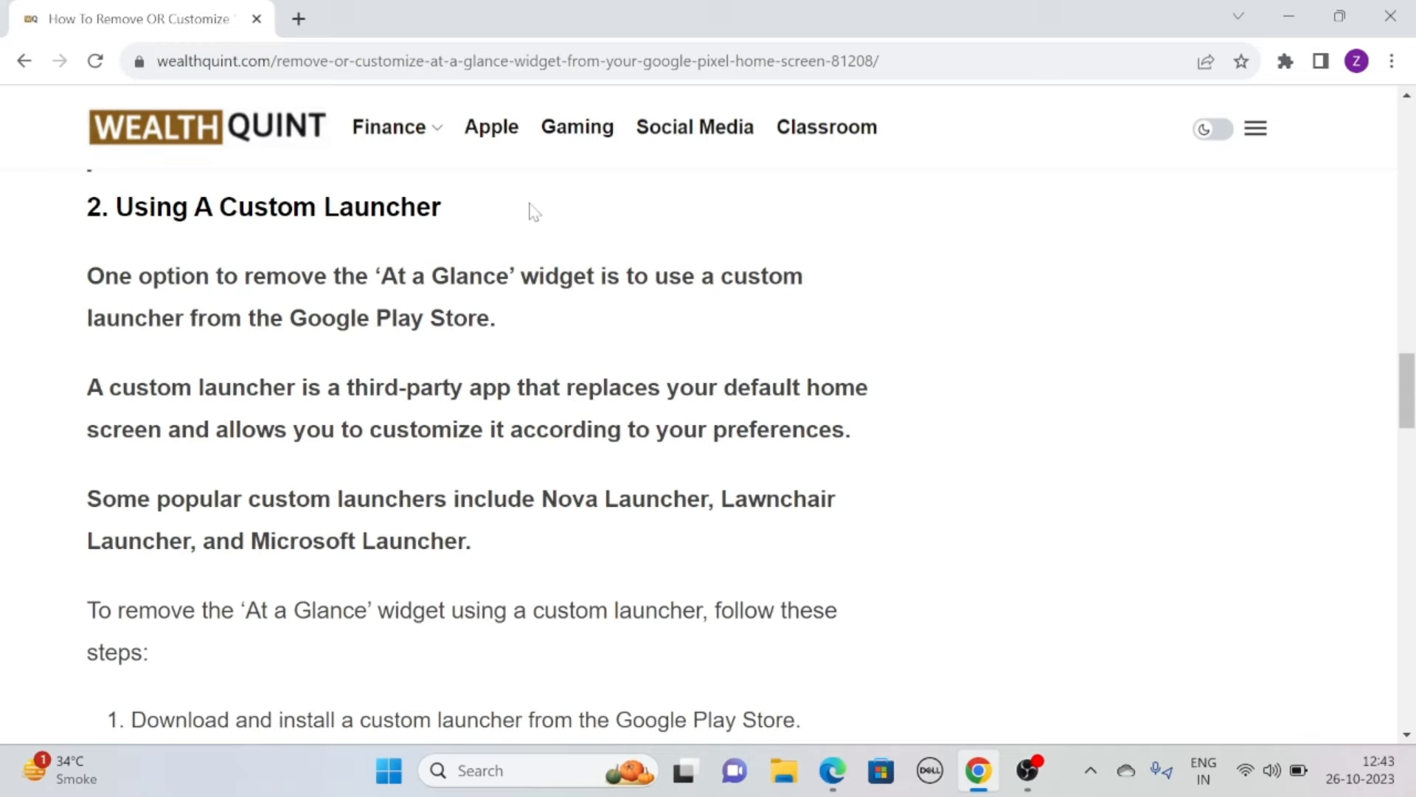
mouse_move(911, 204)
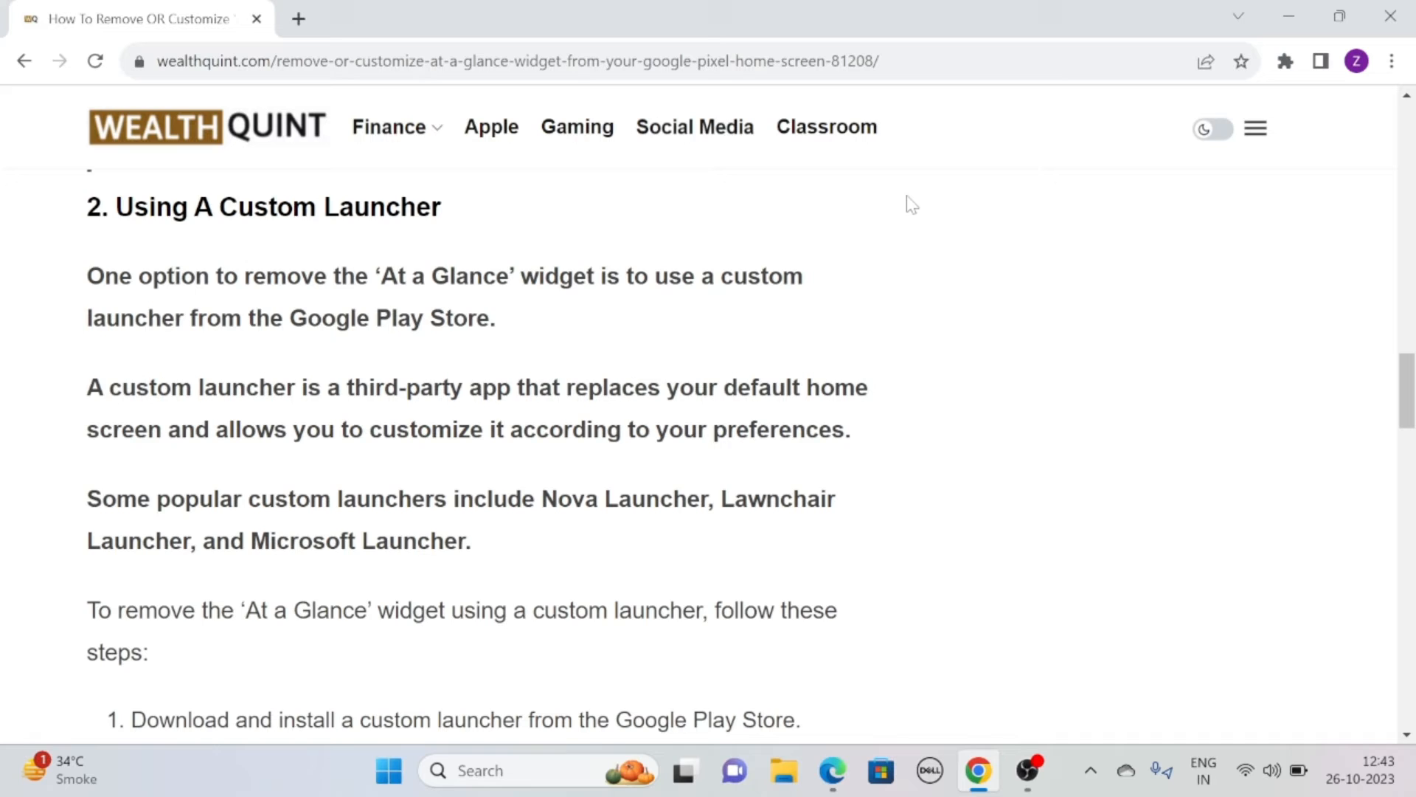
mouse_move(898, 210)
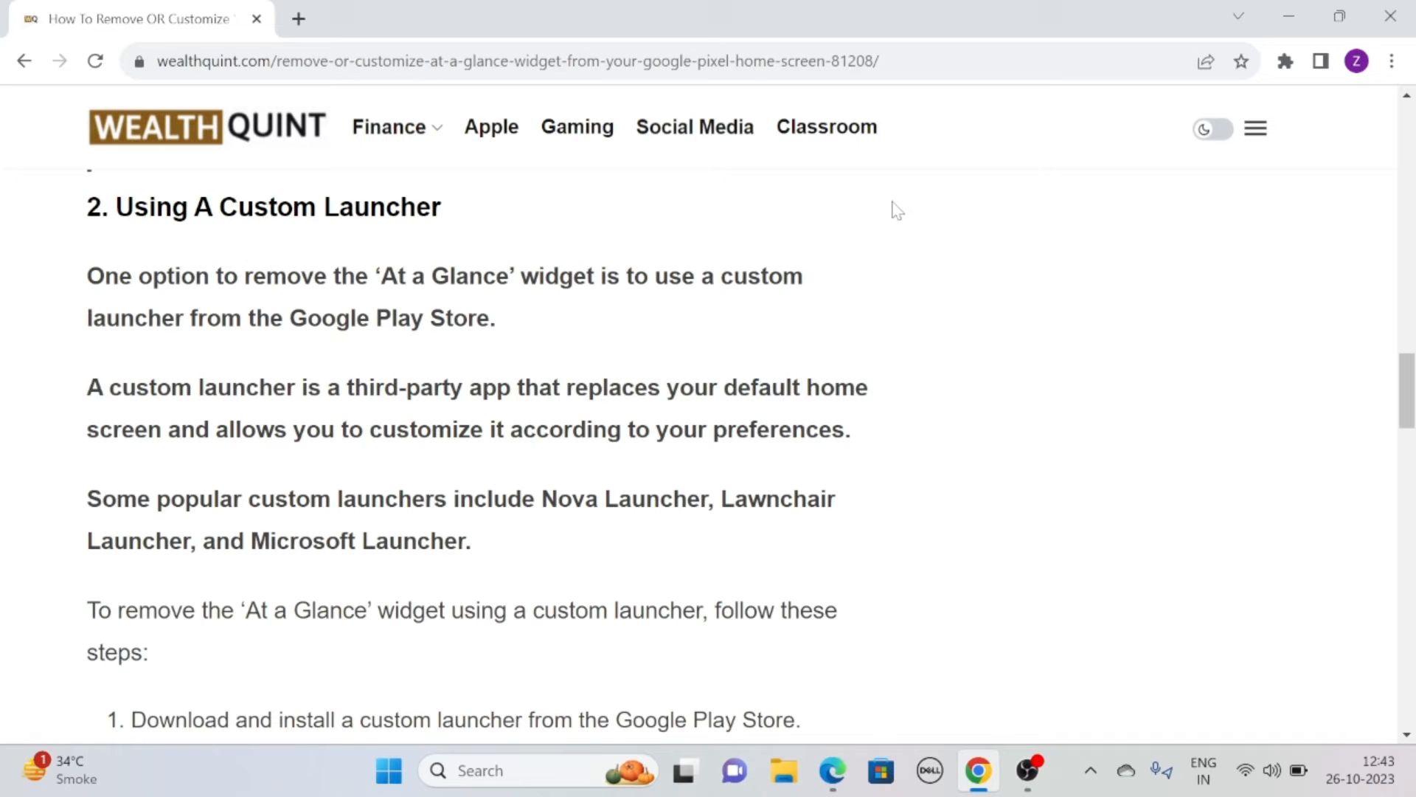
Step: Scroll through the four custom launcher steps to the next section heading
scroll("down", 3)
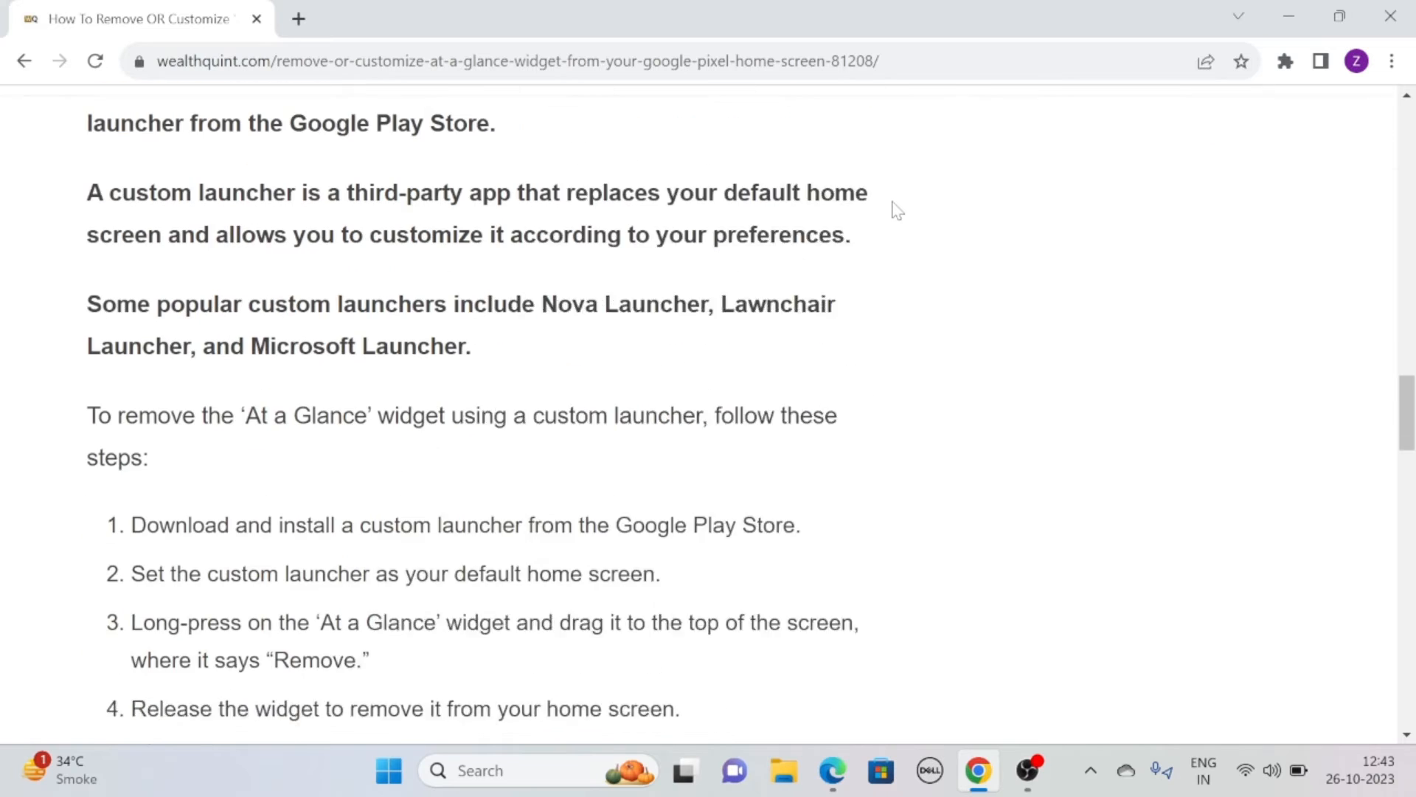
scroll("down", 3)
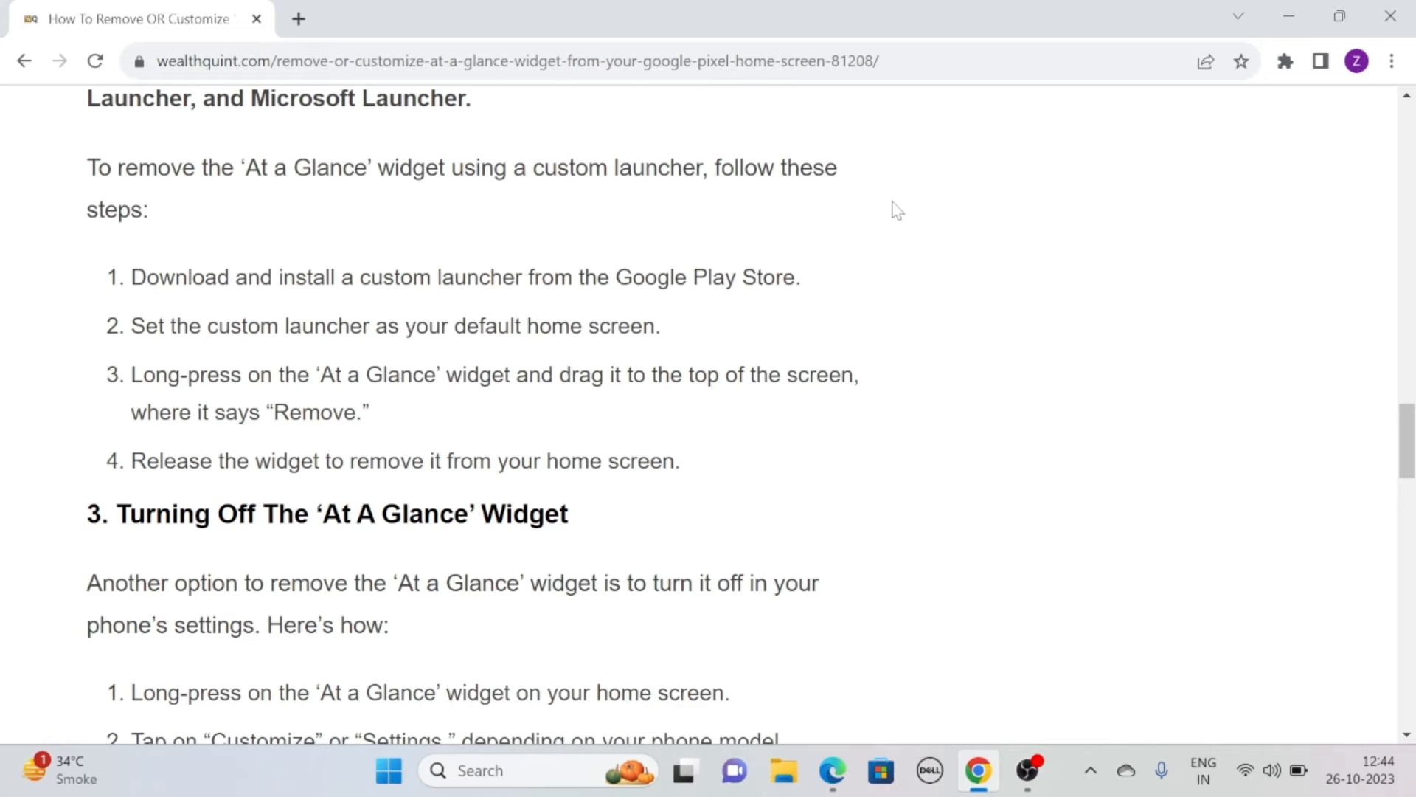
Step: Scroll to the three 'Turning Off The At A Glance Widget' steps and clear the highlighted text
scroll("up", 3)
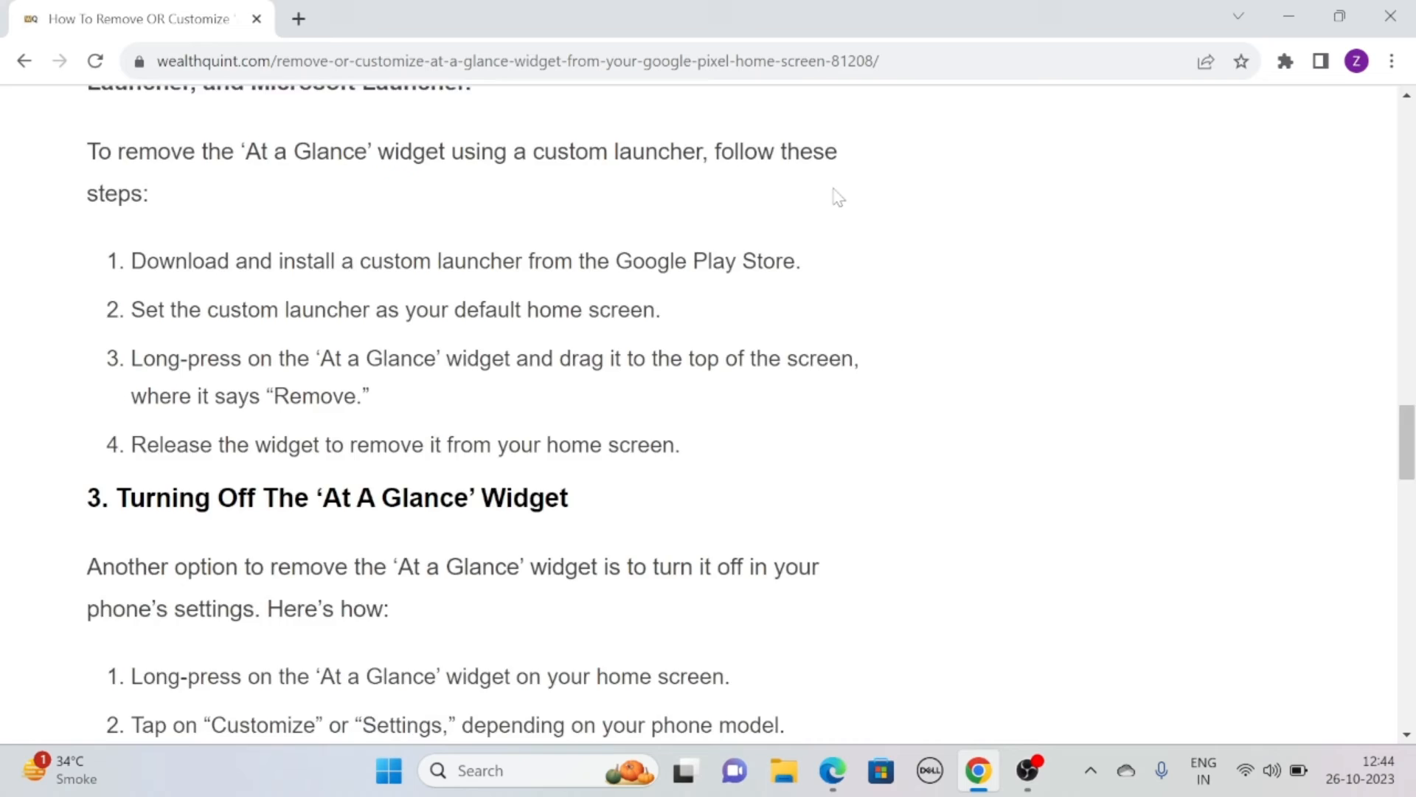
scroll("down", 3)
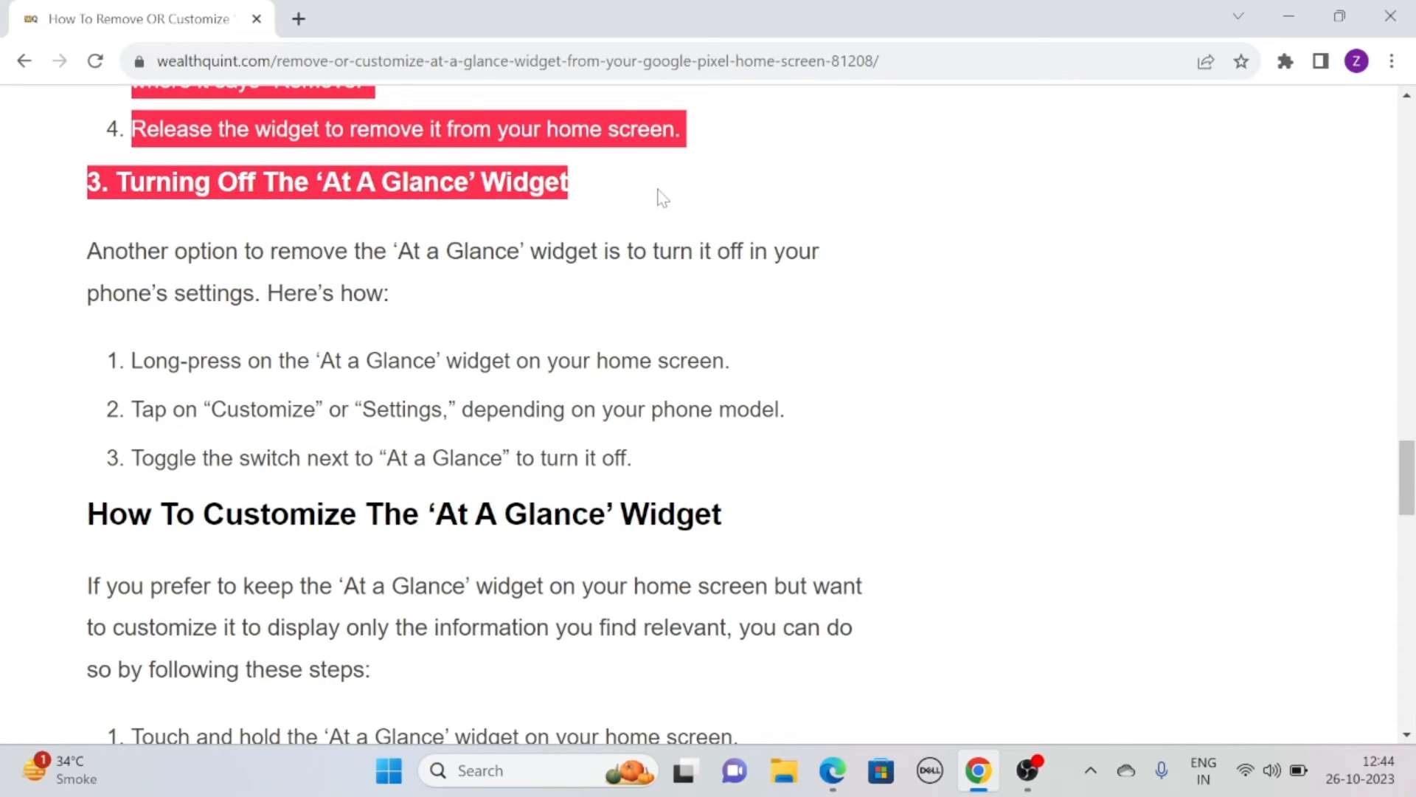
left_click(633, 208)
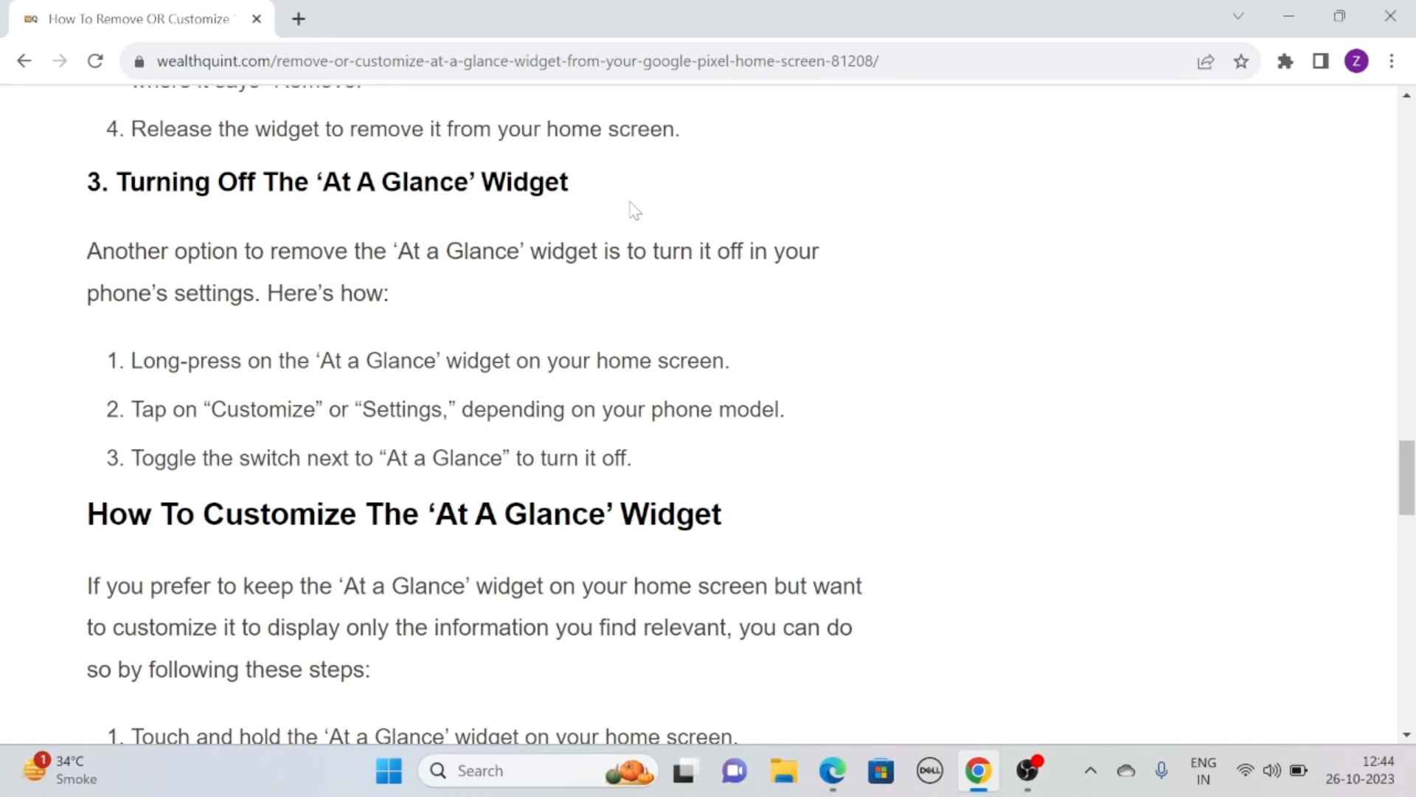
mouse_move(638, 223)
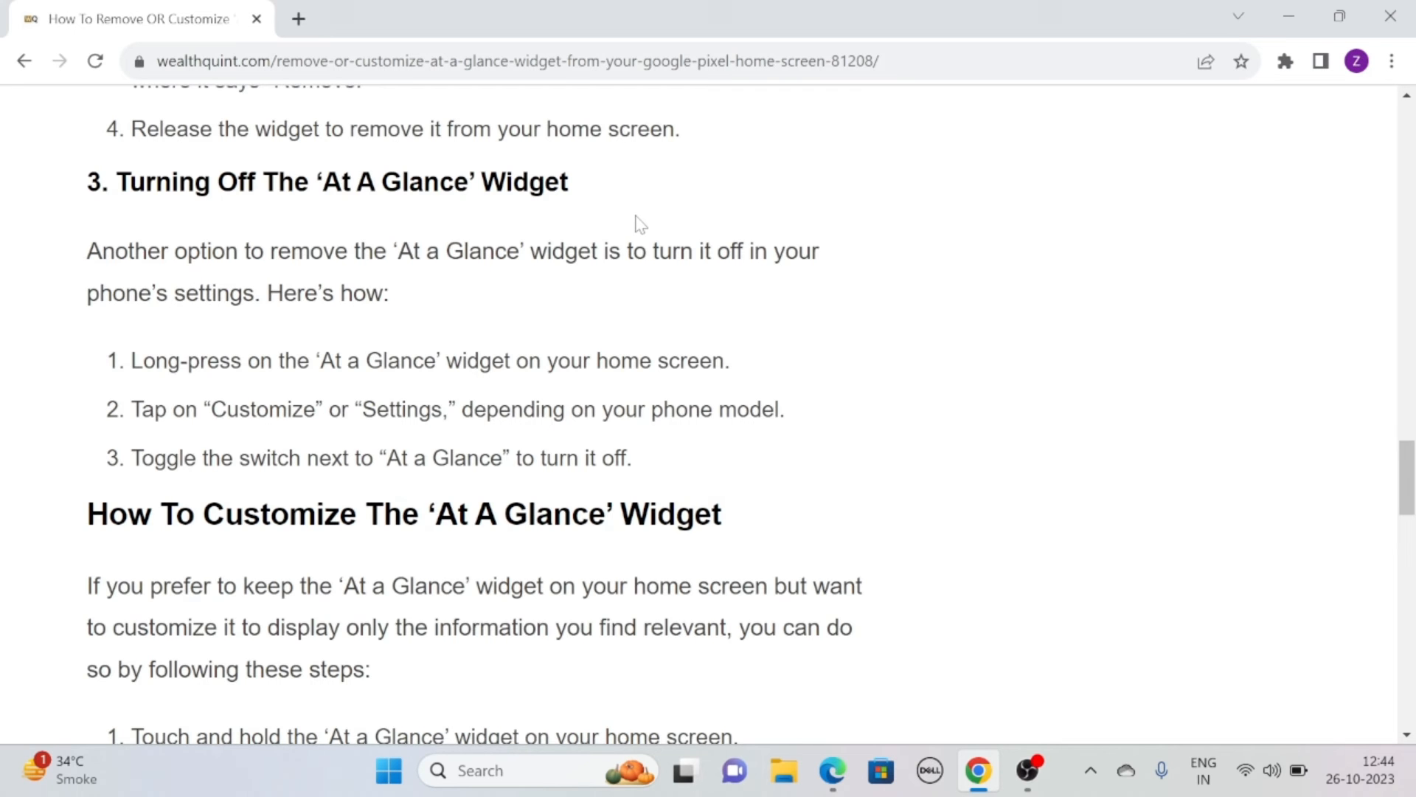
Step: Scroll through the six customization steps to the closing paragraphs and Similar Posts list
scroll("down", 3)
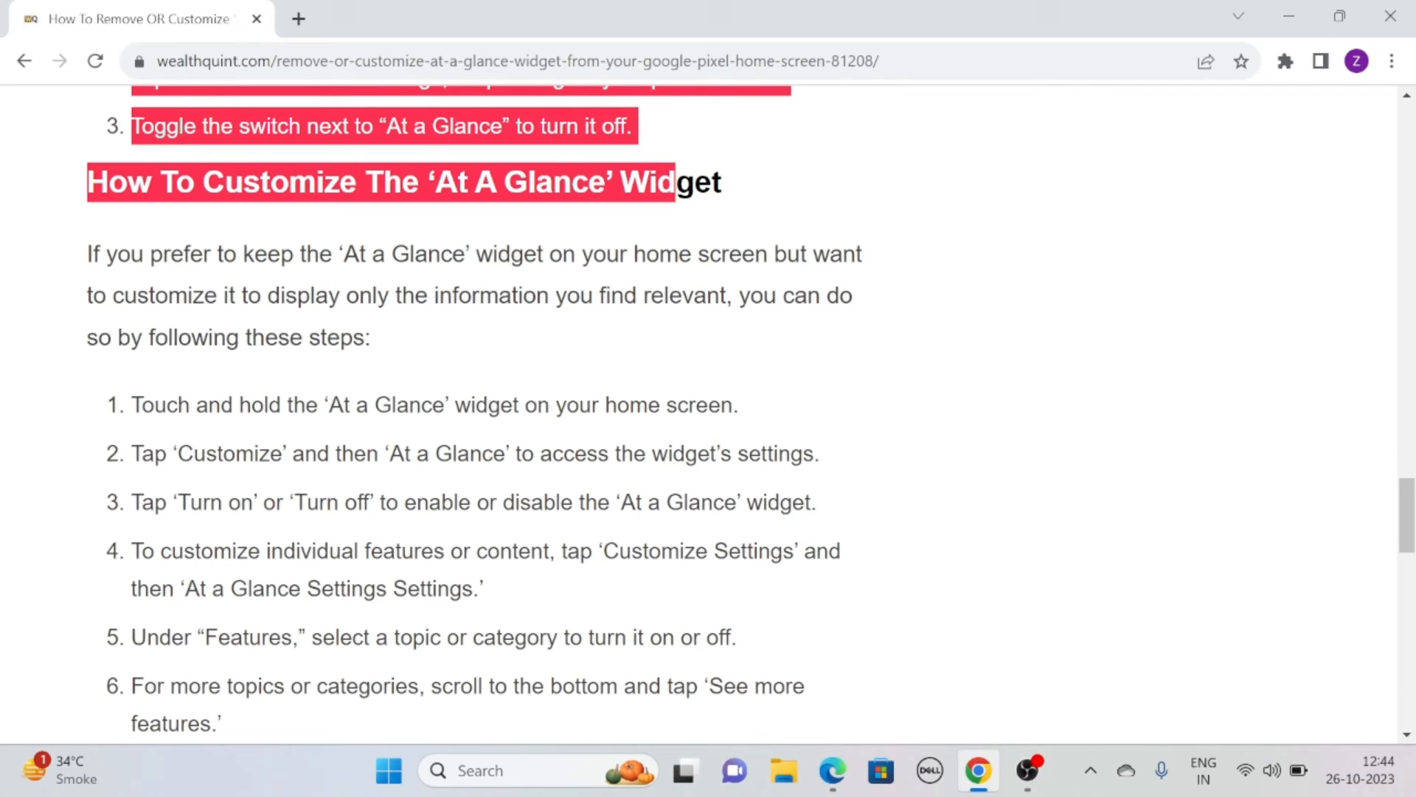
left_click(810, 196)
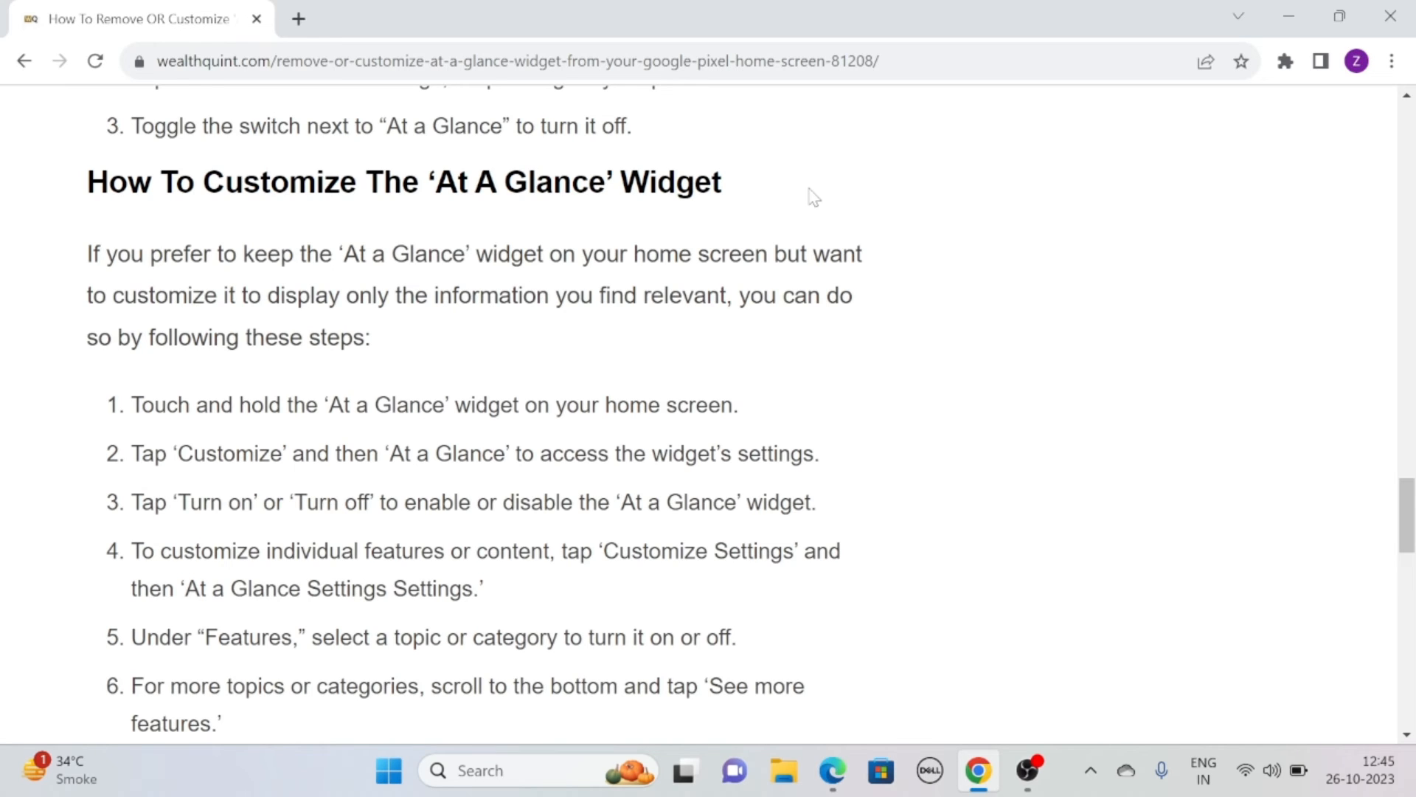
scroll("down", 3)
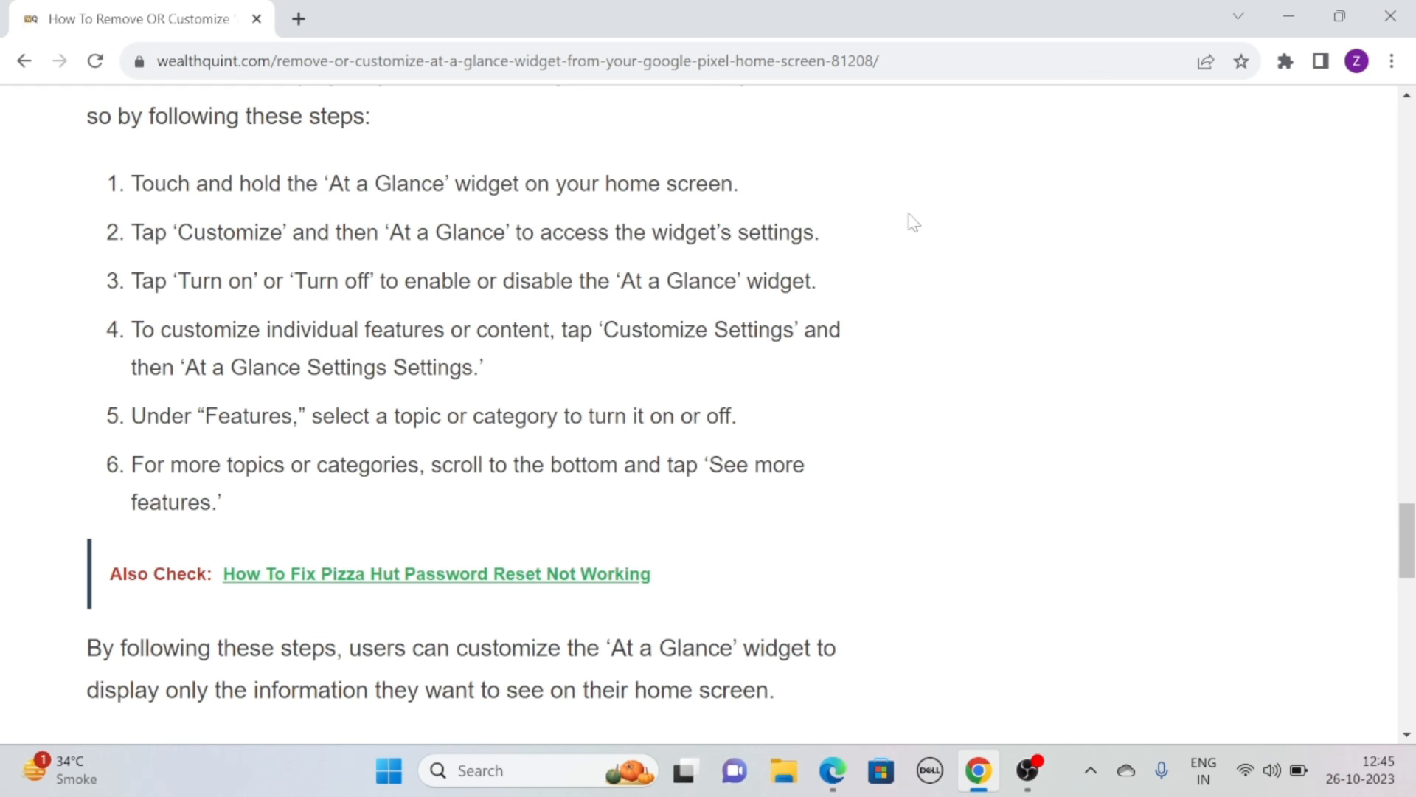
scroll("down", 3)
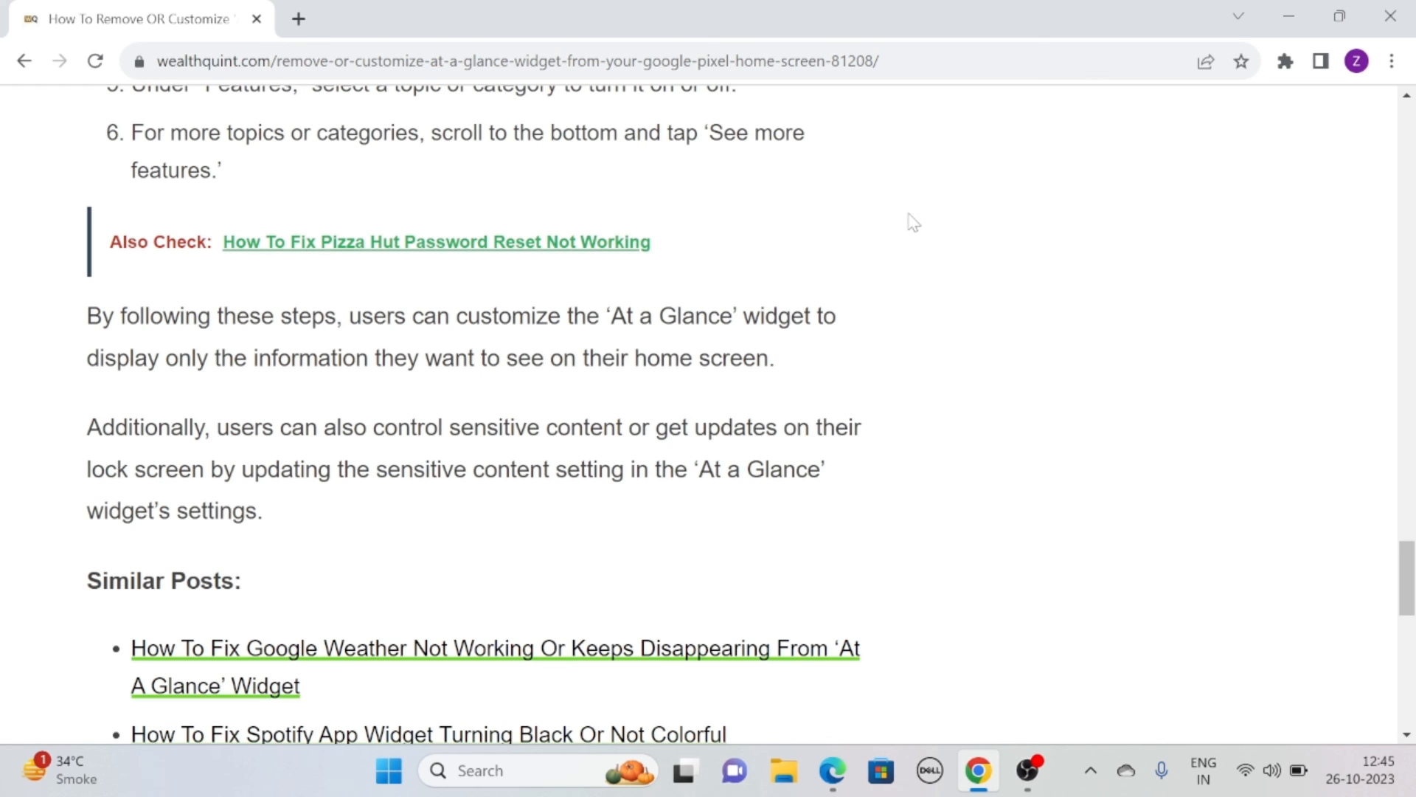
mouse_move(918, 215)
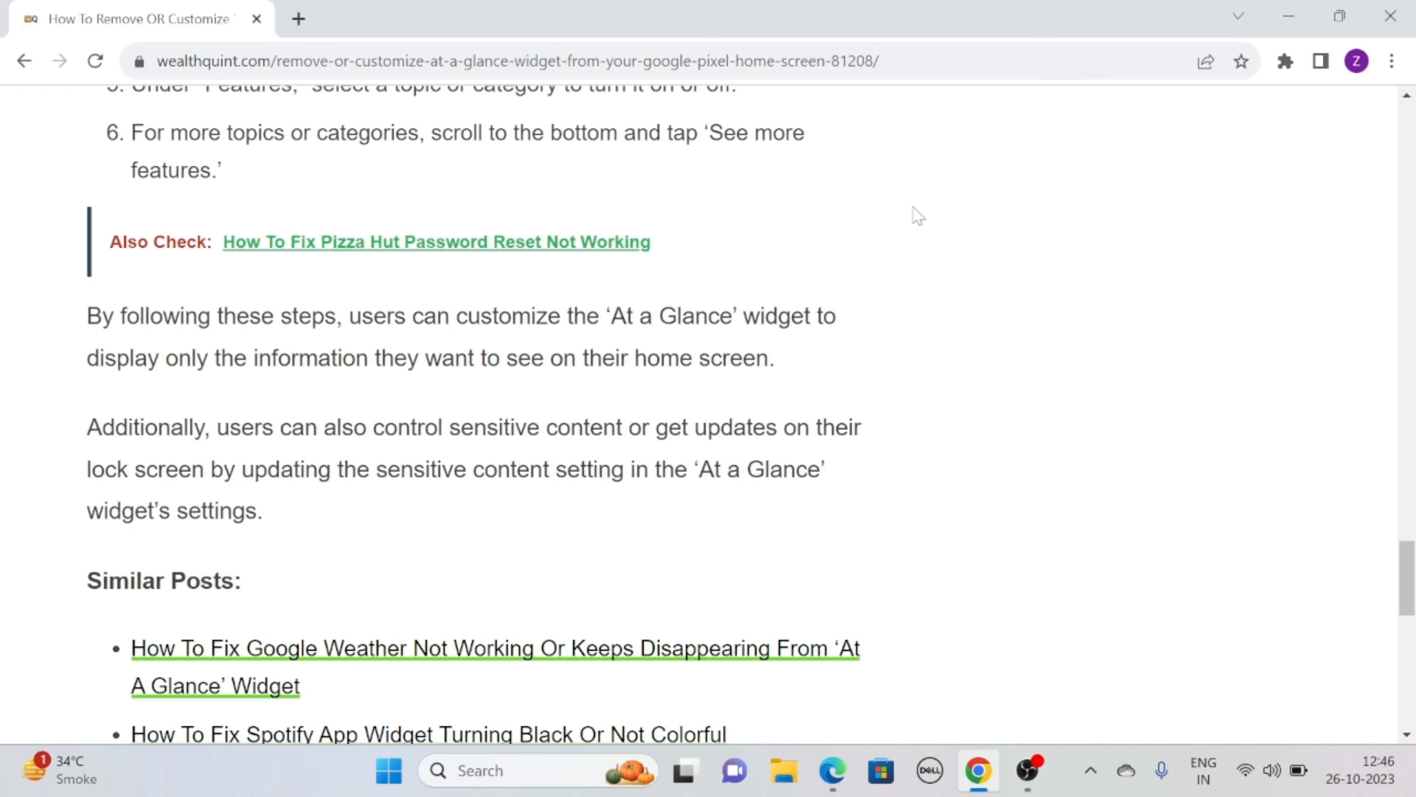
mouse_move(957, 220)
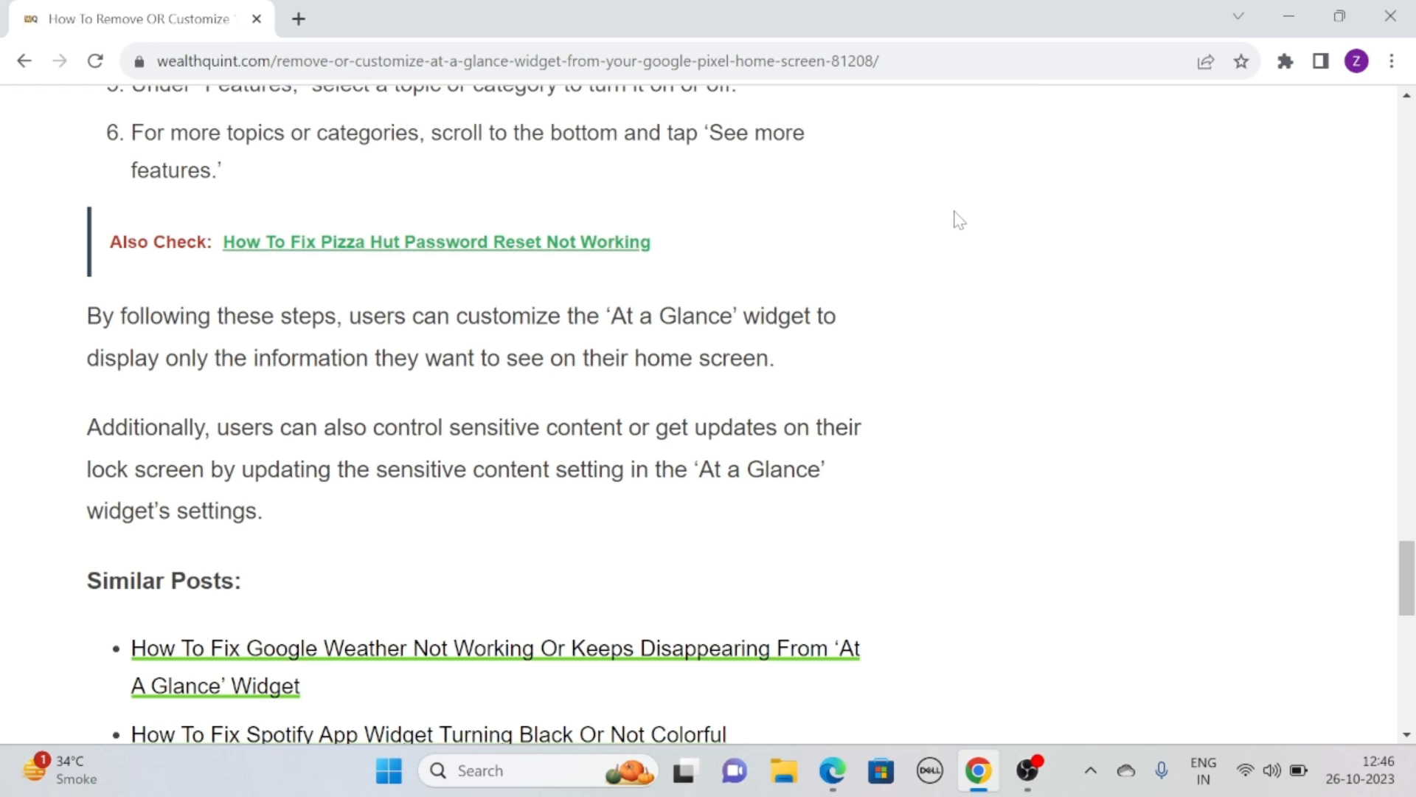